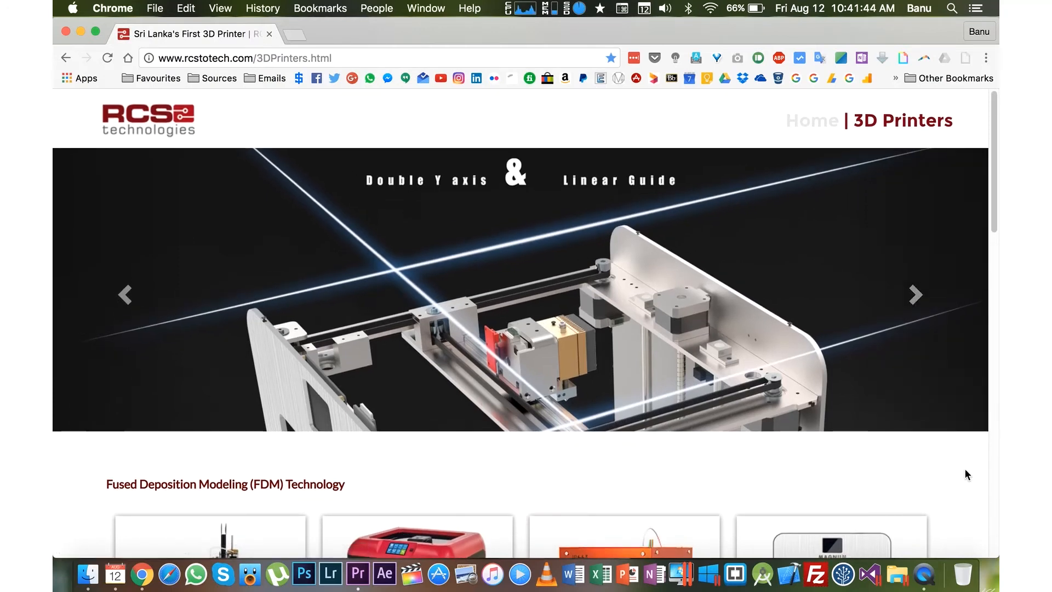
scroll("down", 3)
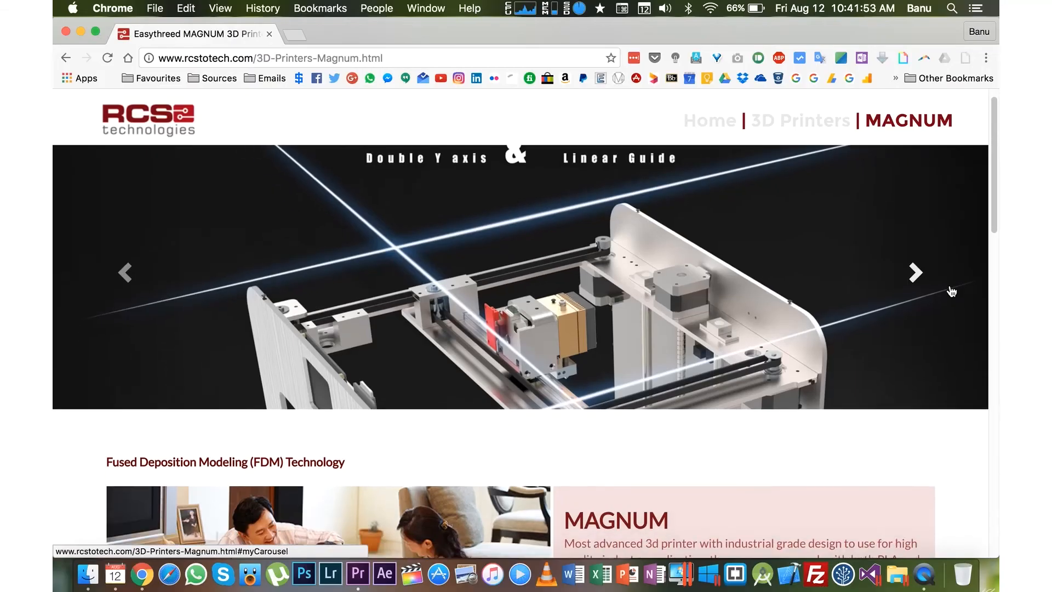
scroll("down", 3)
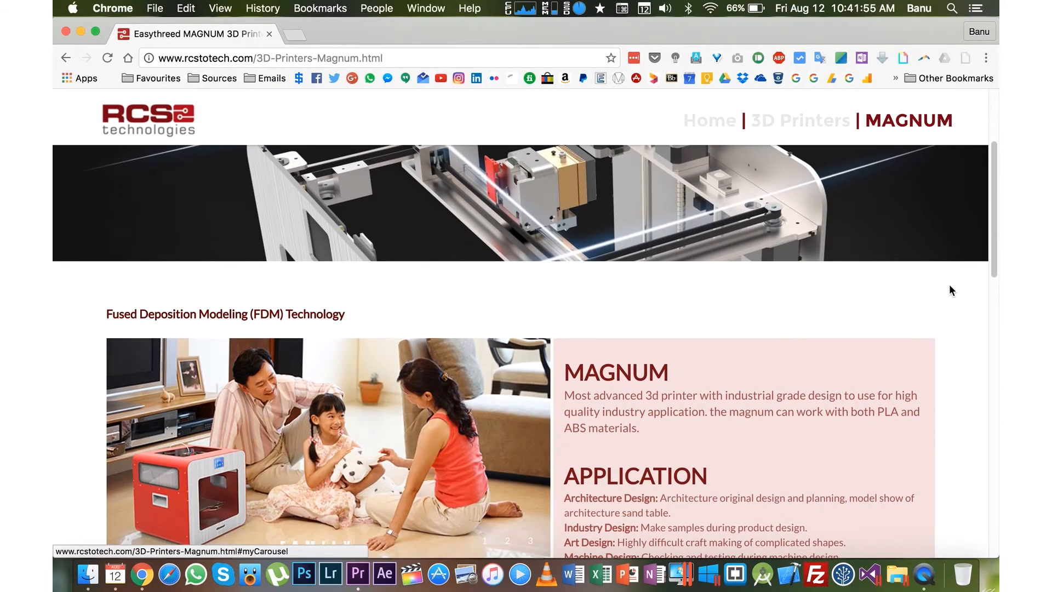
scroll("down", 3)
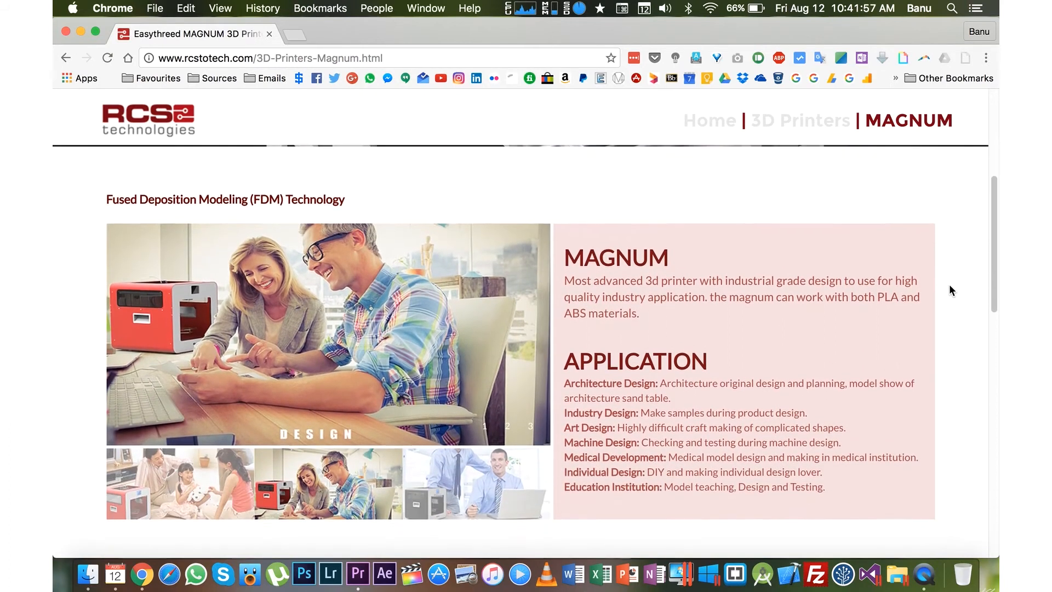
scroll("down", 3)
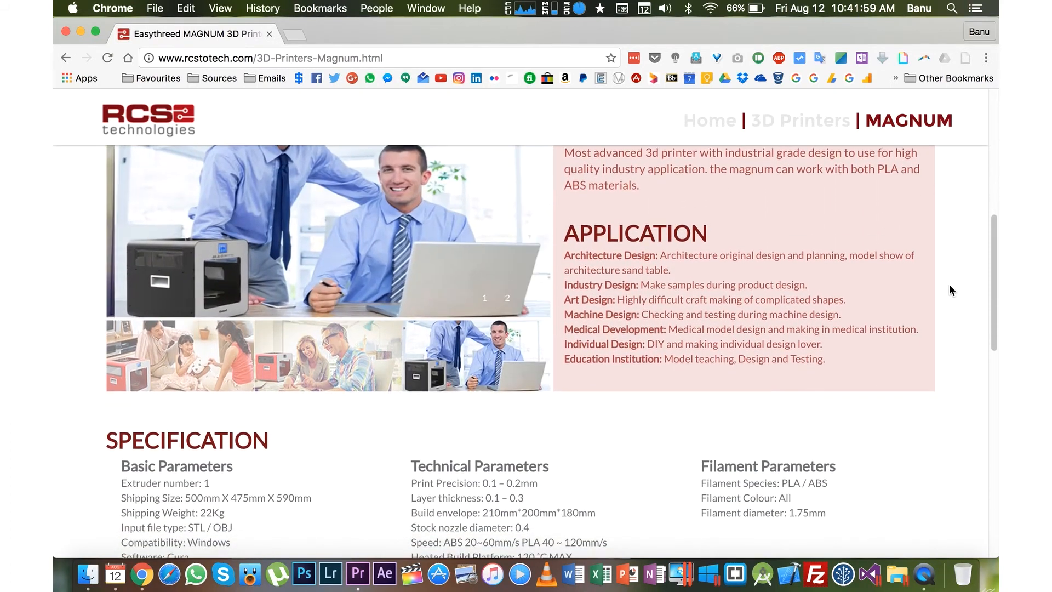
scroll("down", 3)
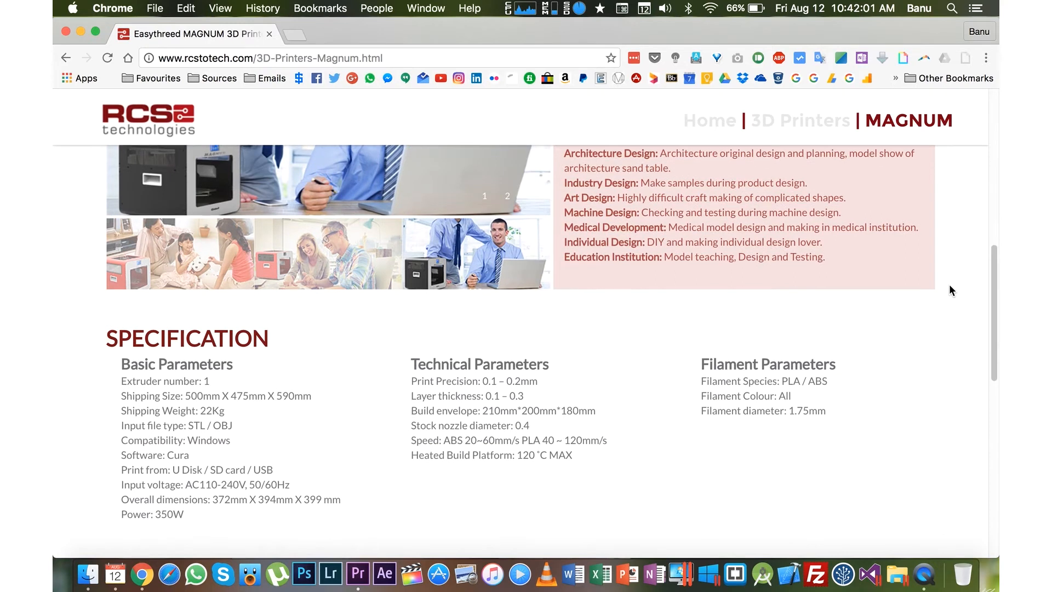
scroll("down", 3)
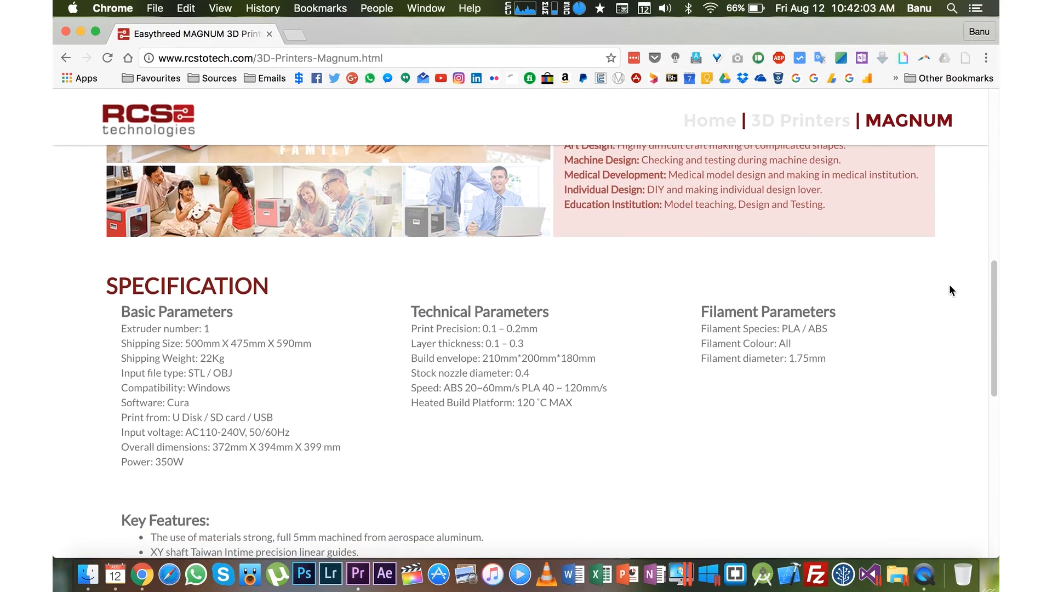
scroll("down", 3)
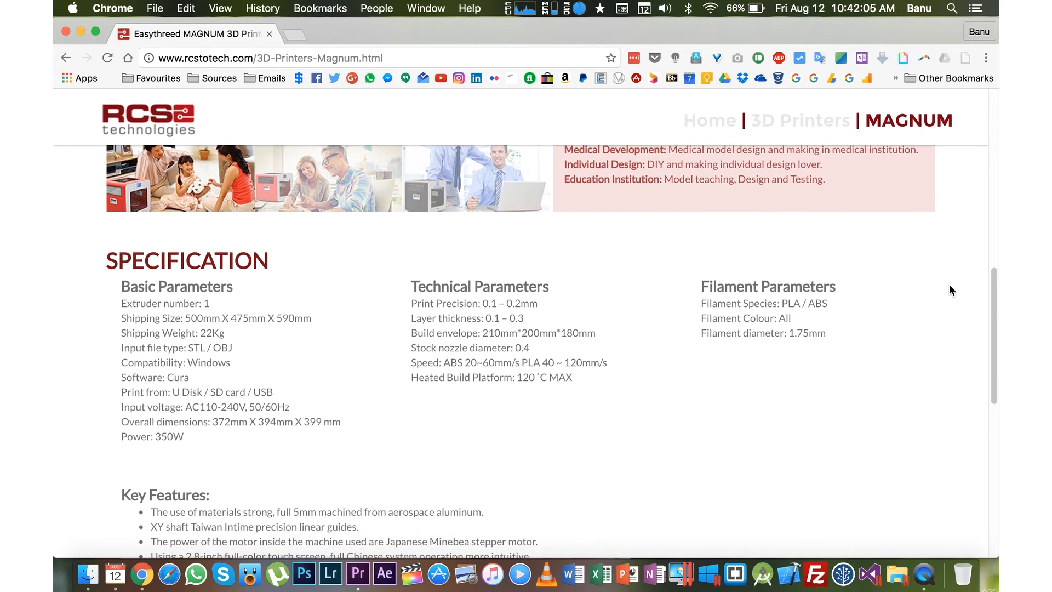
scroll("down", 3)
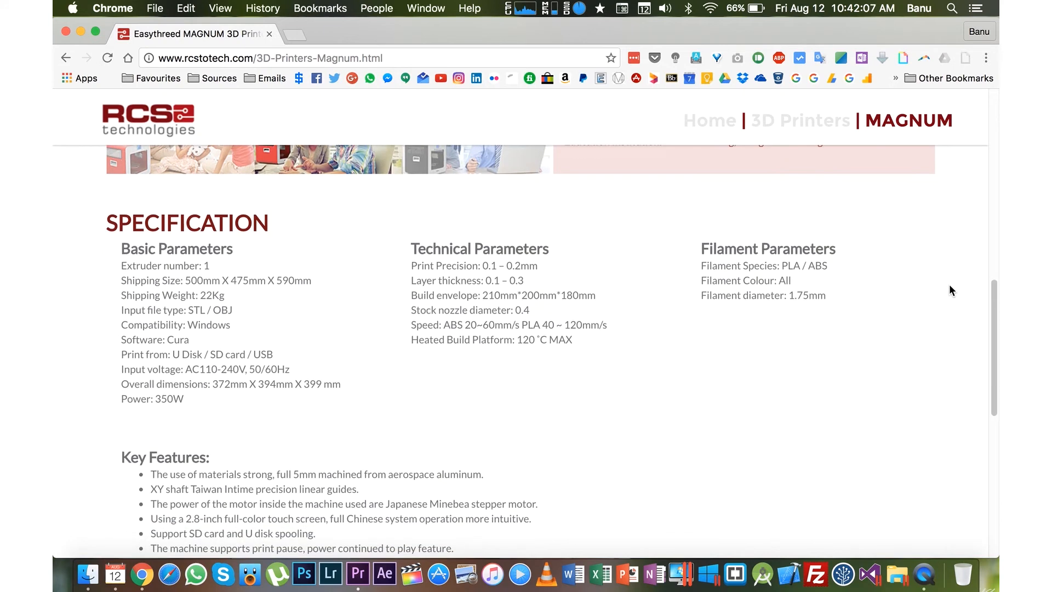
scroll("down", 3)
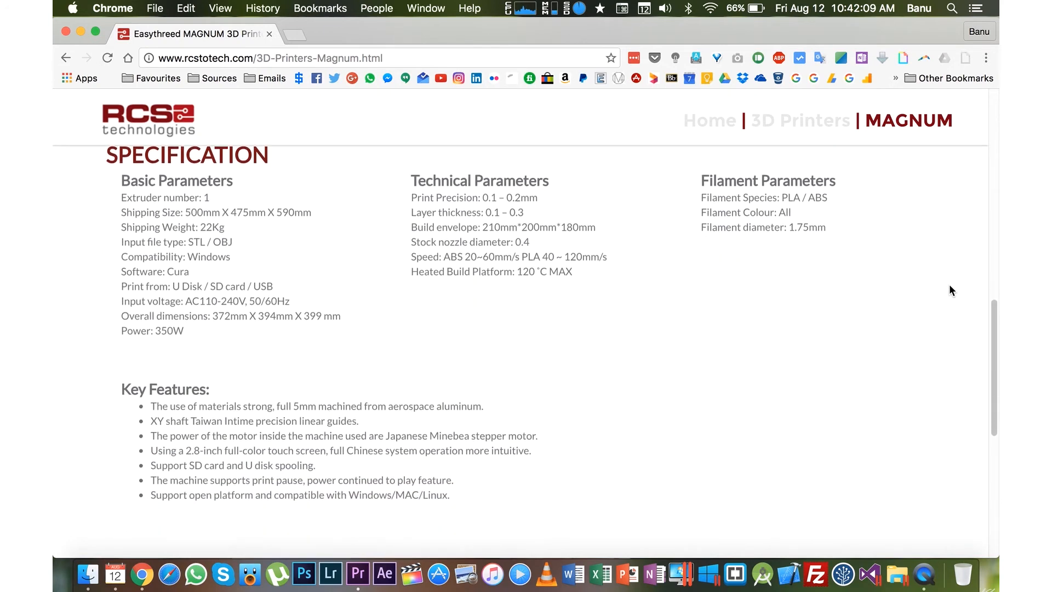
scroll("down", 3)
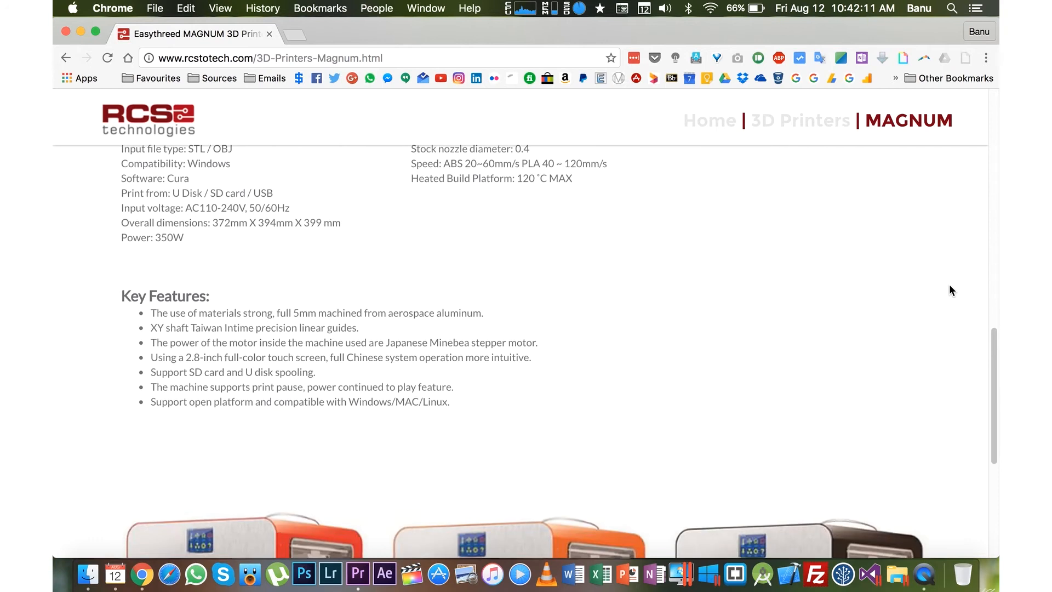
scroll("down", 3)
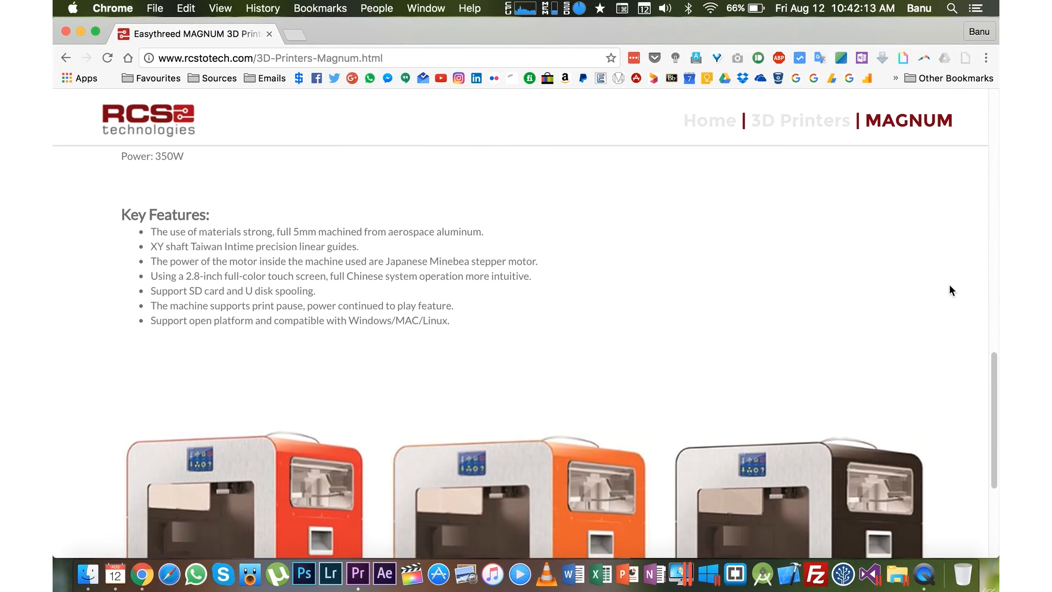
scroll("down", 3)
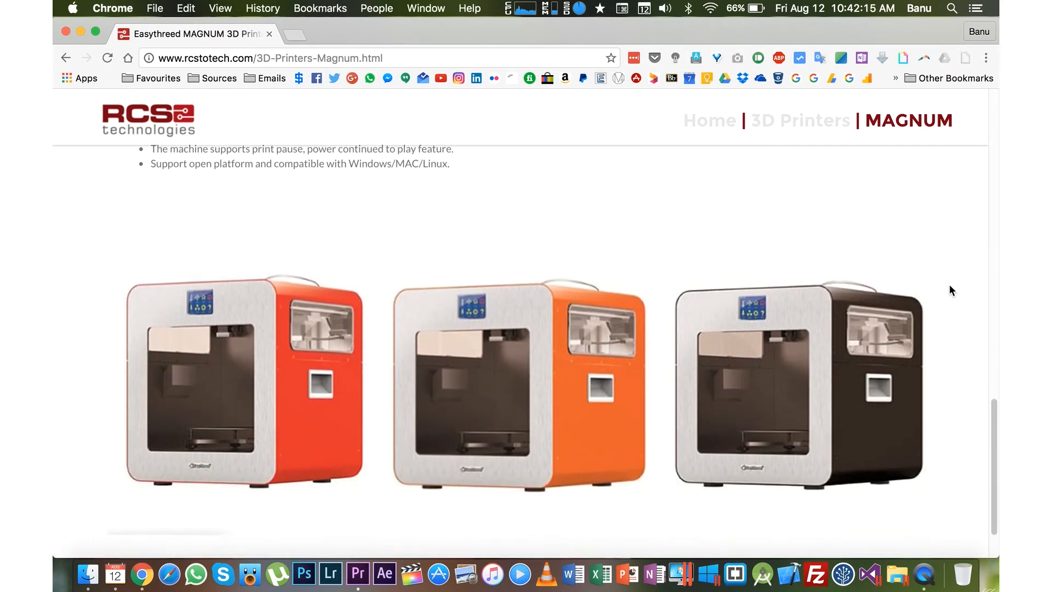